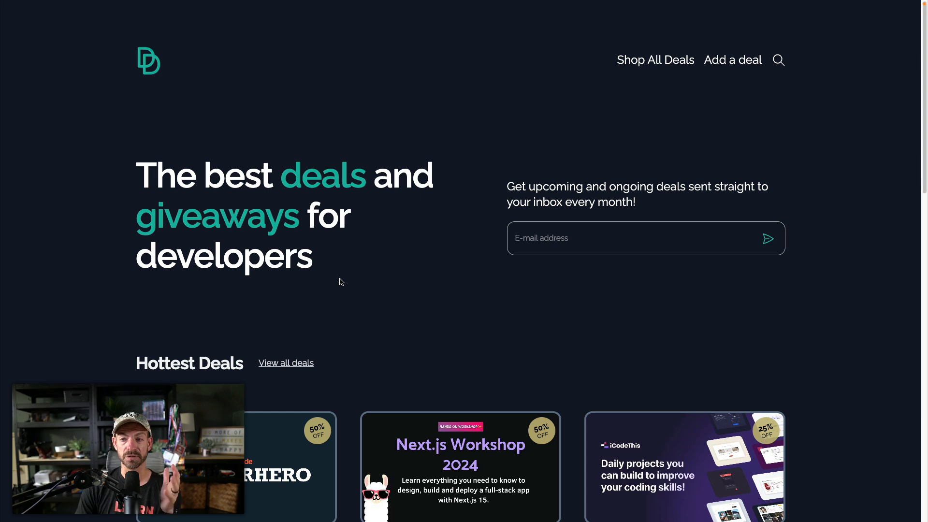
- Open the VS Code SuperHero deal card from the Hottest Deals section
scroll("down", 3)
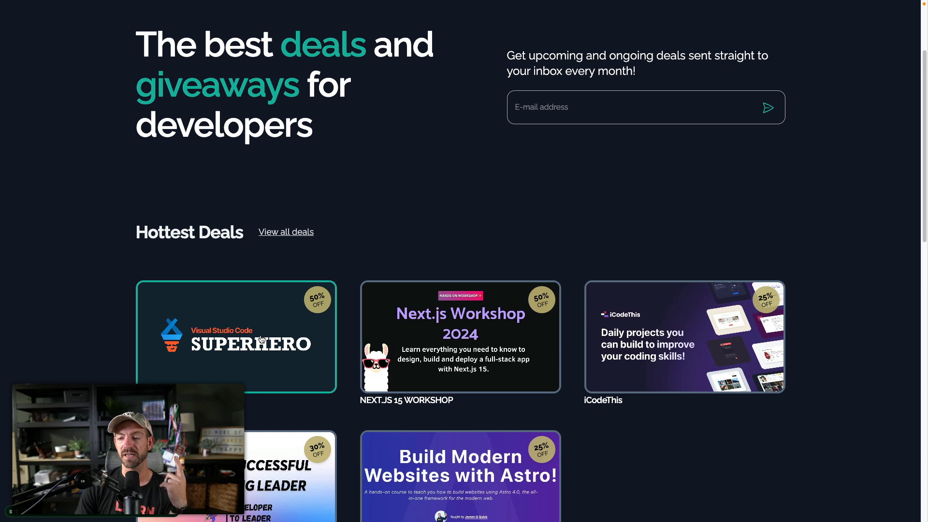
left_click(260, 340)
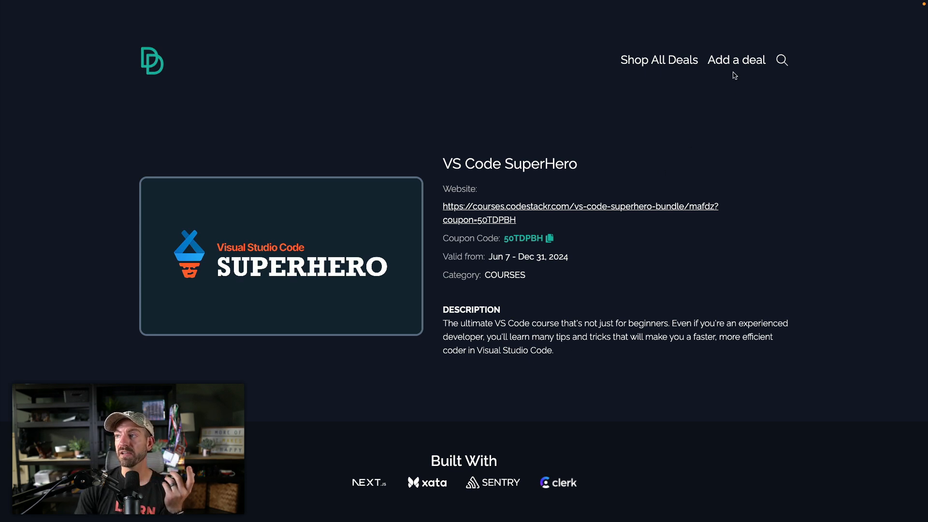
- Start a new submission with 'Add a deal' and look over the empty form
left_click(736, 60)
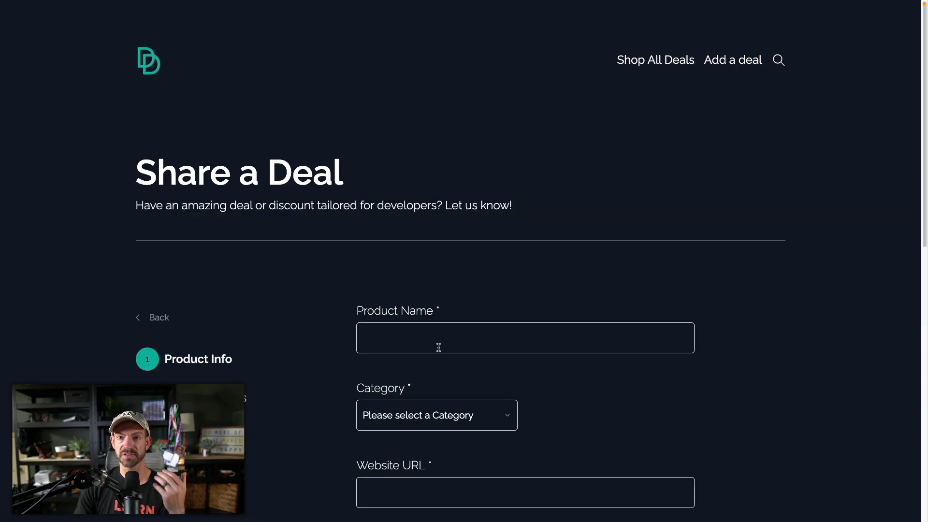
scroll("down", 3)
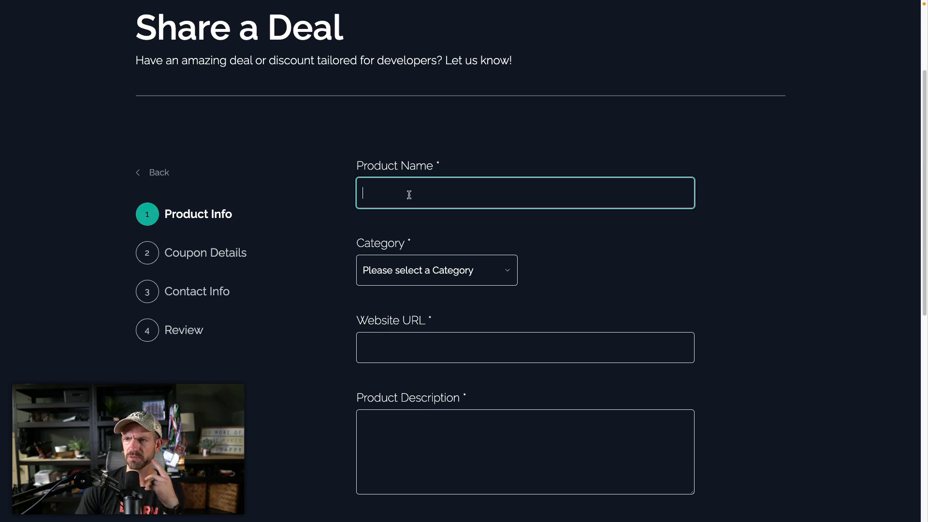
mouse_move(319, 285)
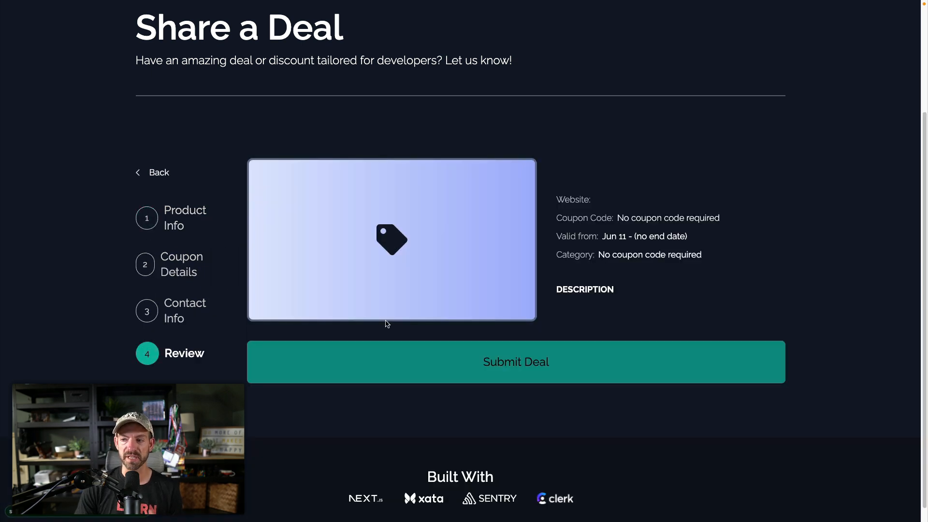
mouse_move(427, 307)
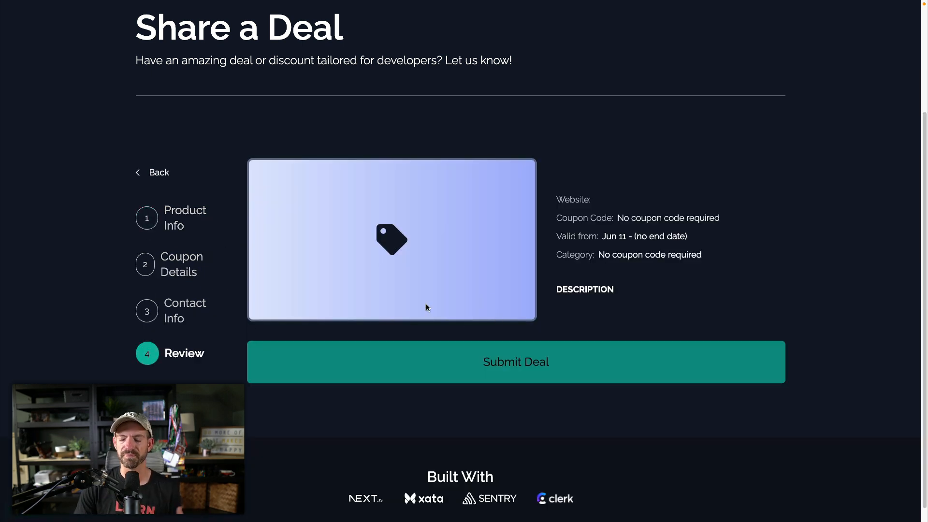
mouse_move(187, 315)
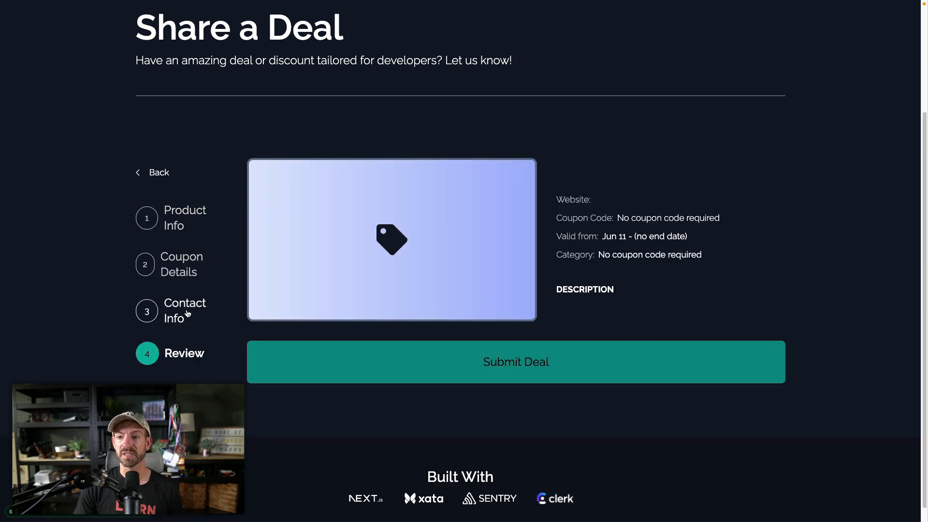
- Step through the Product Info and Review stages via the sidebar without entering anything
left_click(185, 217)
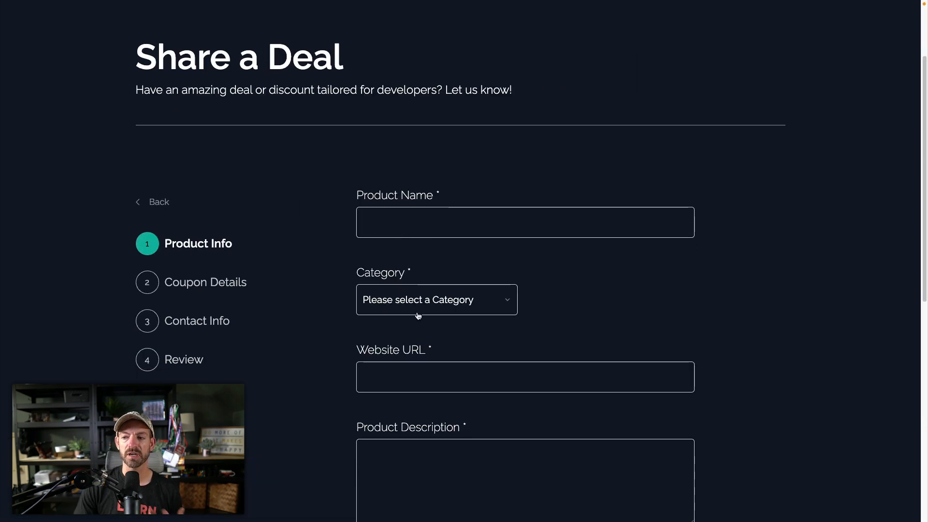
scroll("down", 3)
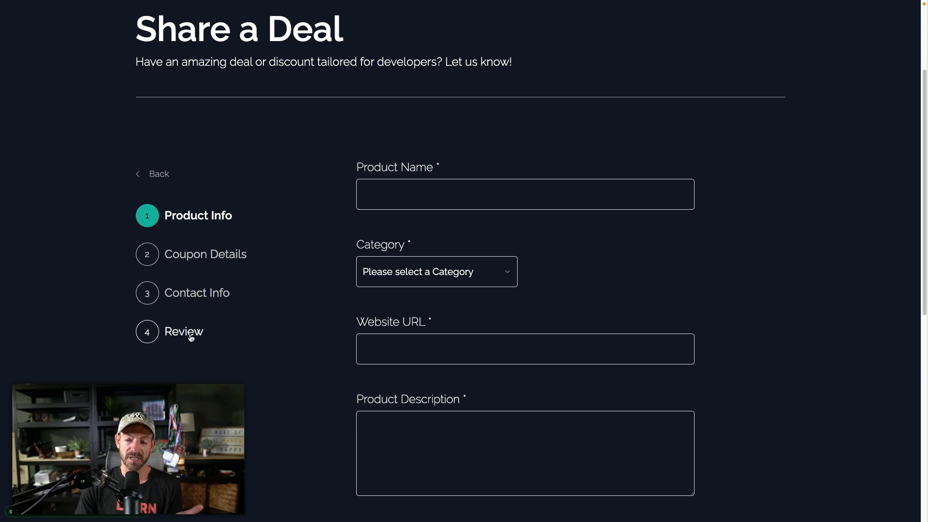
left_click(184, 331)
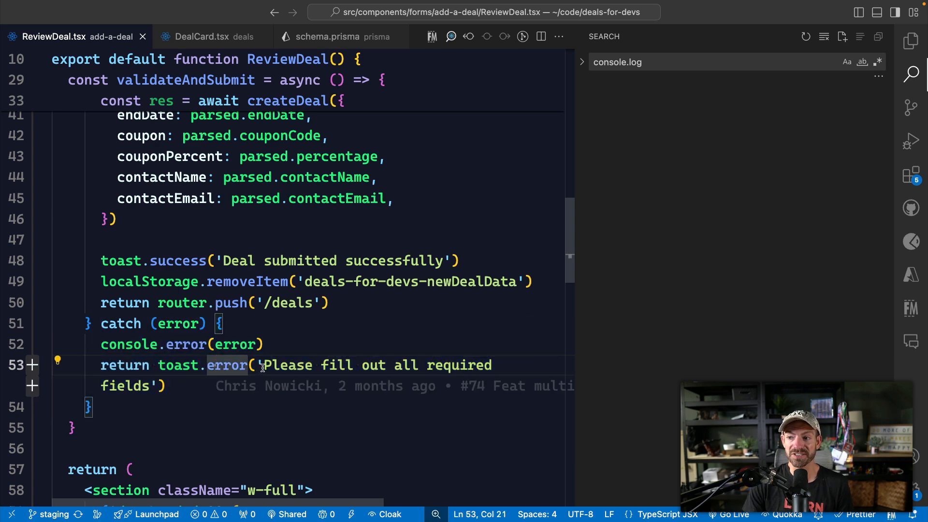
- Highlight the generic 'Please fill out all required fields' toast.error line in the catch block
left_click_drag(265, 365, 155, 385)
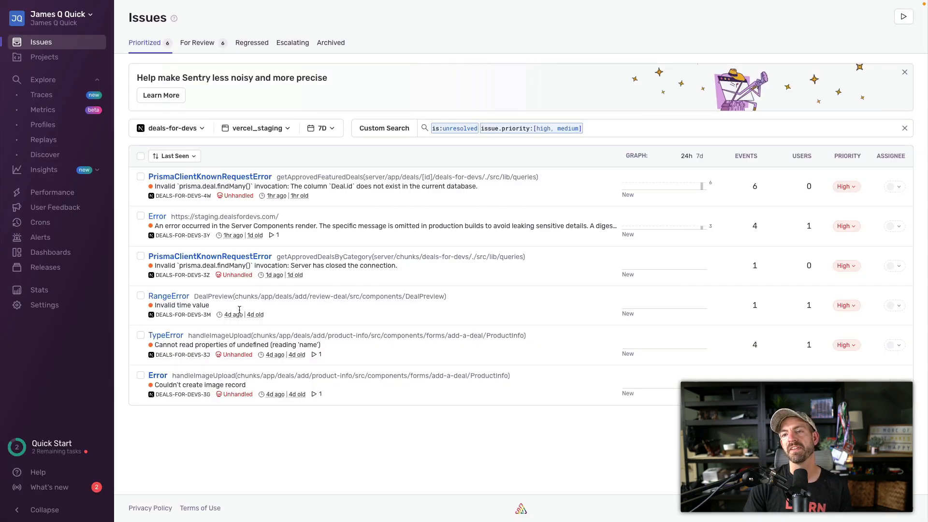
mouse_move(247, 305)
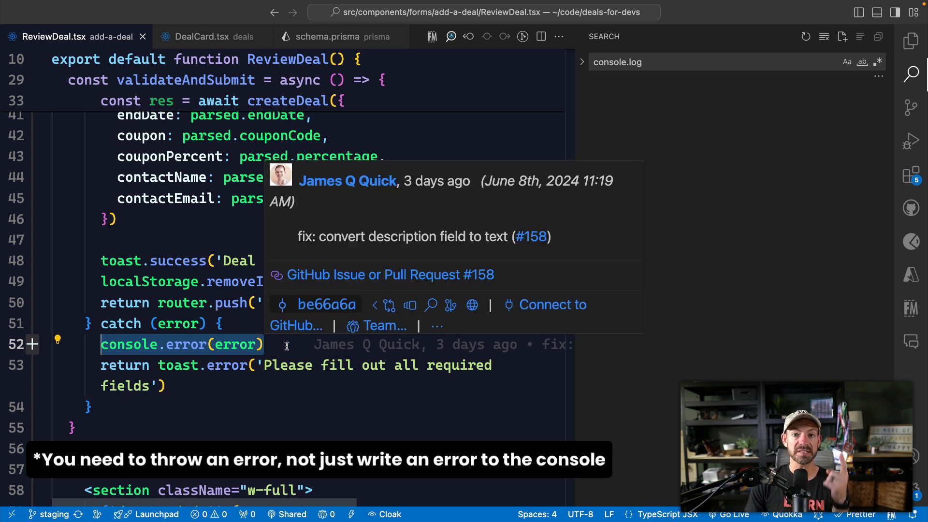
- Select line 52, console.error(error), to reveal its Git blame hover
left_click(284, 344)
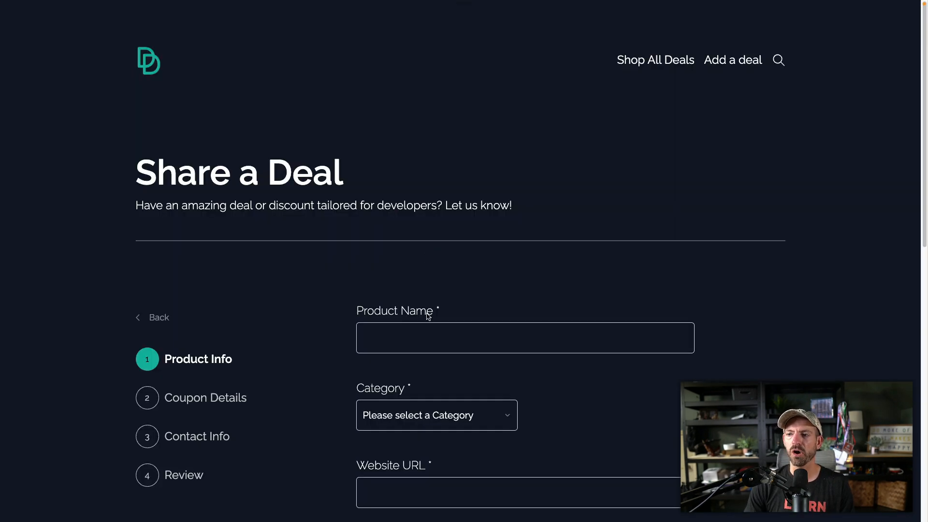
scroll("down", 3)
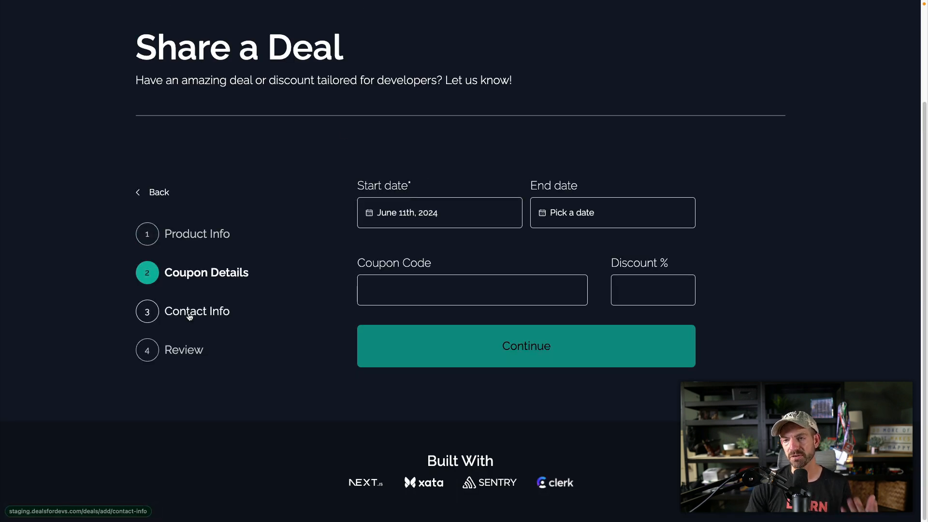
left_click(526, 346)
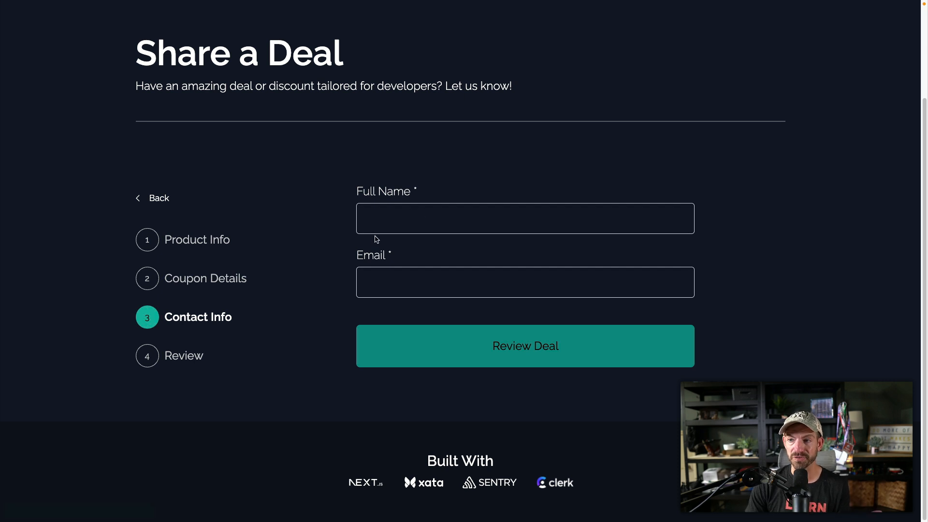
mouse_move(205, 248)
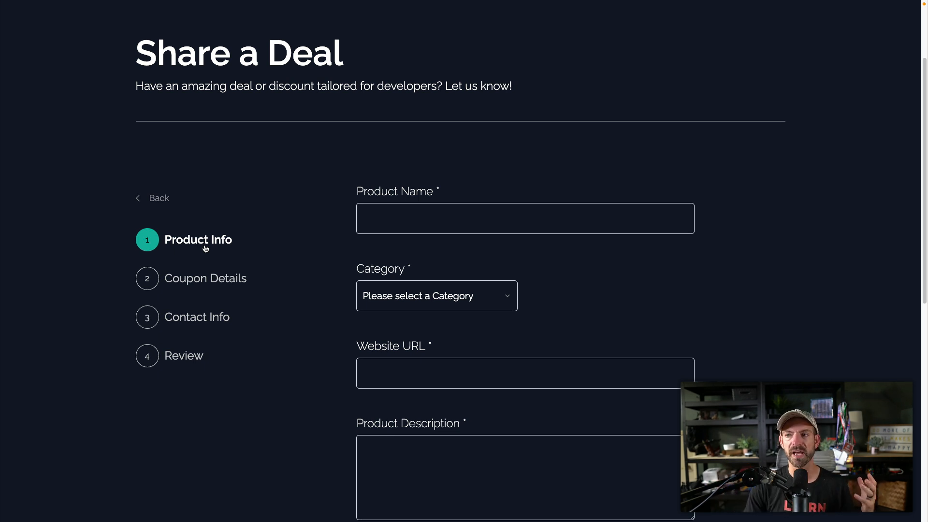
scroll("down", 3)
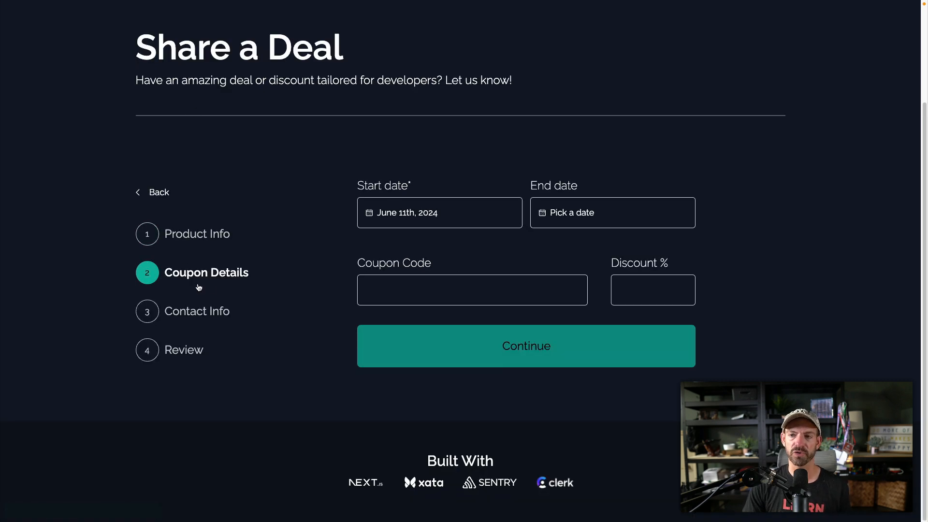
left_click(197, 234)
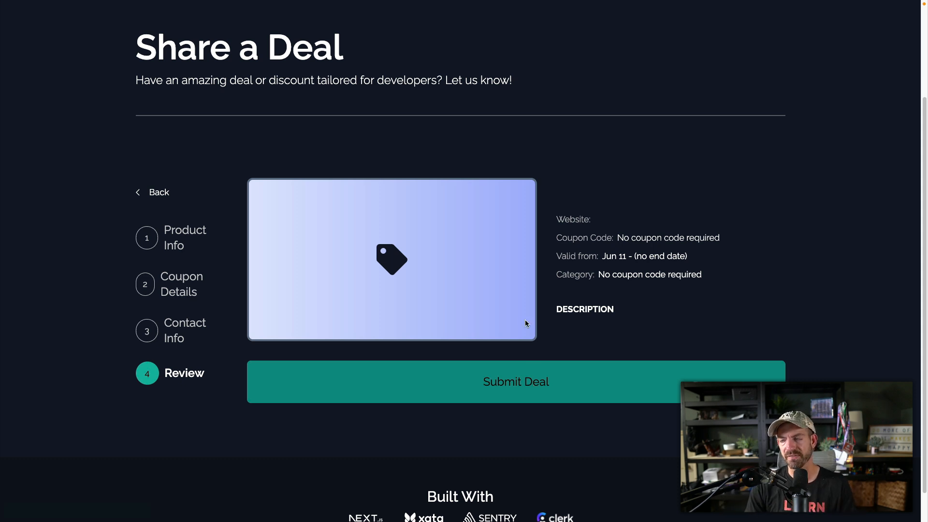
mouse_move(187, 247)
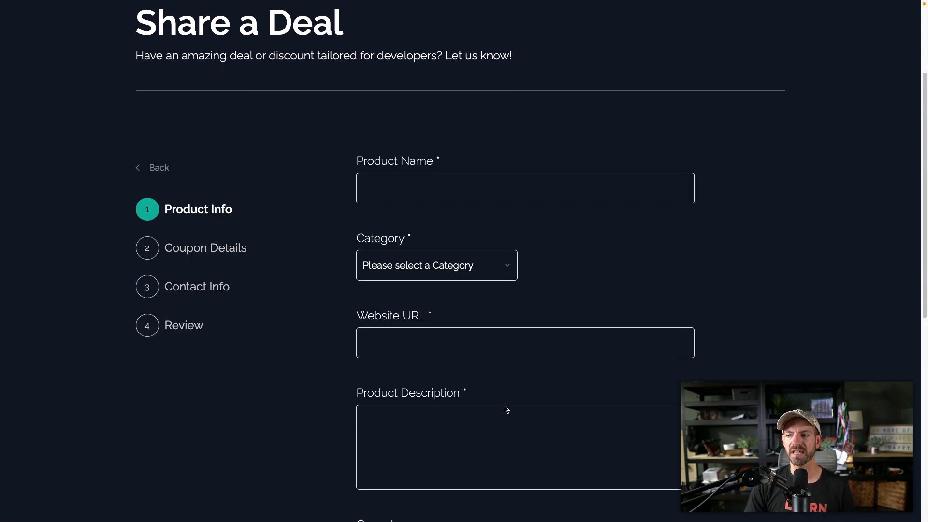
left_click(481, 435)
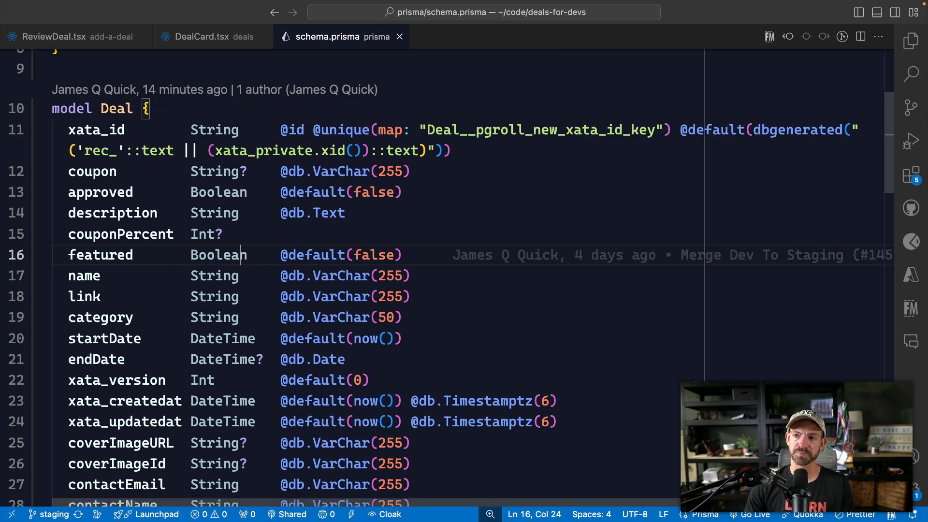
- Scroll schema.prisma to the Deal model with description as Text and strings as VarChar(255)
scroll("down", 3)
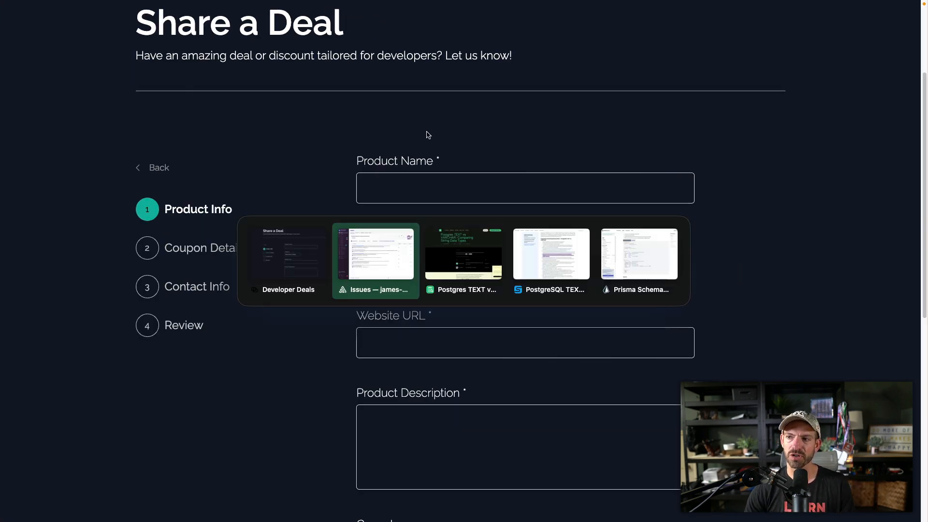
left_click(638, 253)
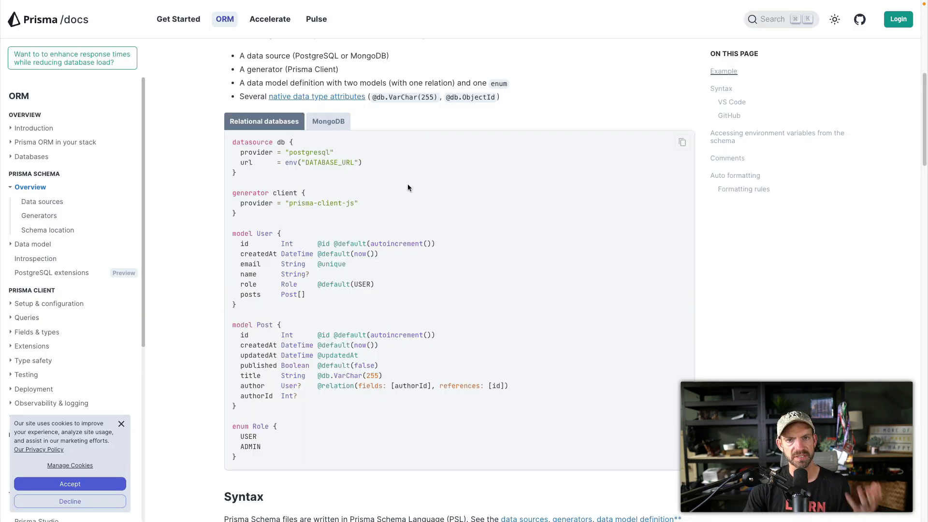
type("ax")
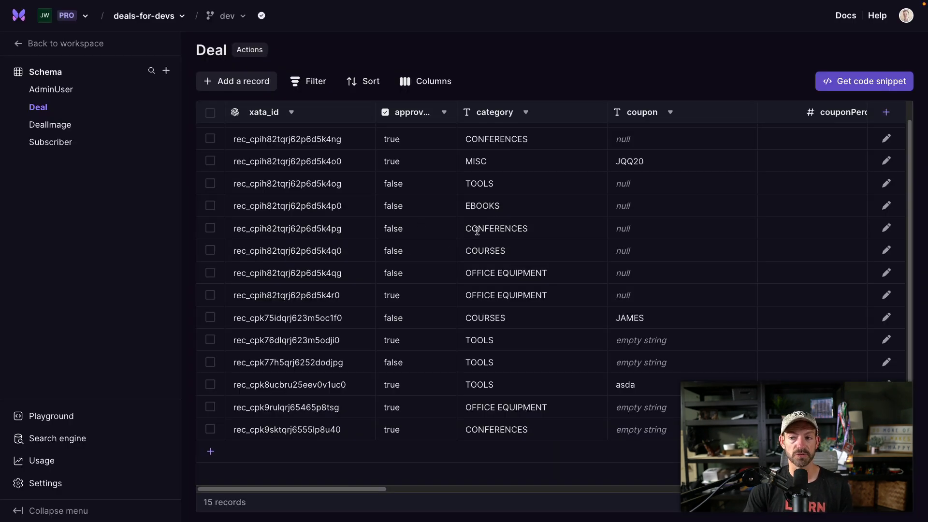
mouse_move(360, 267)
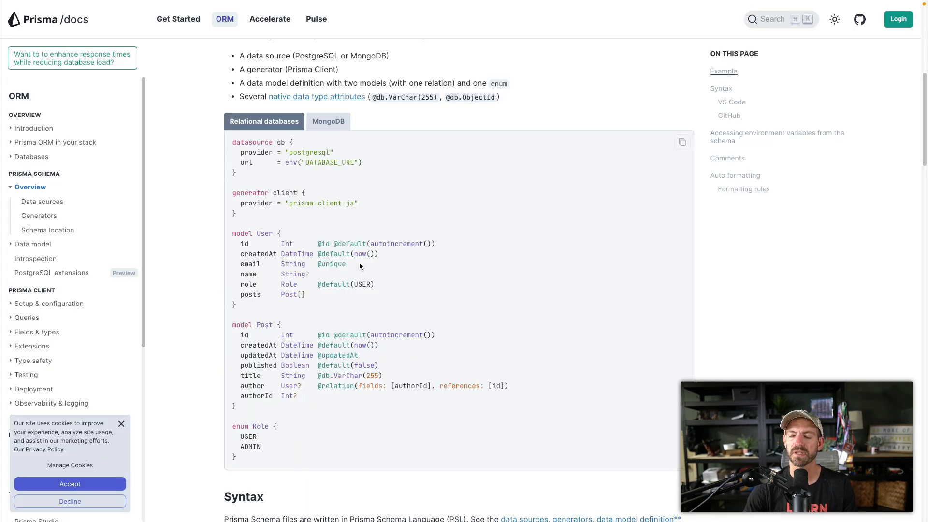
mouse_move(396, 357)
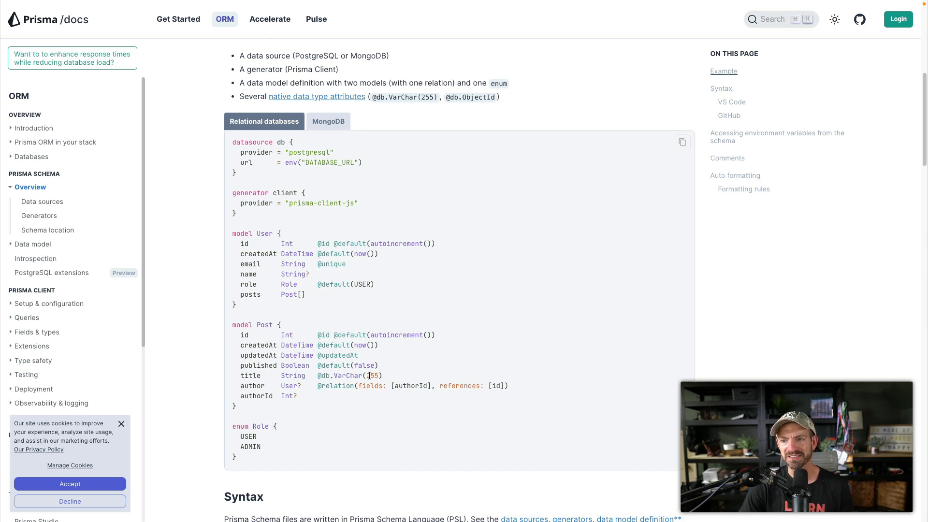
double_click(369, 375)
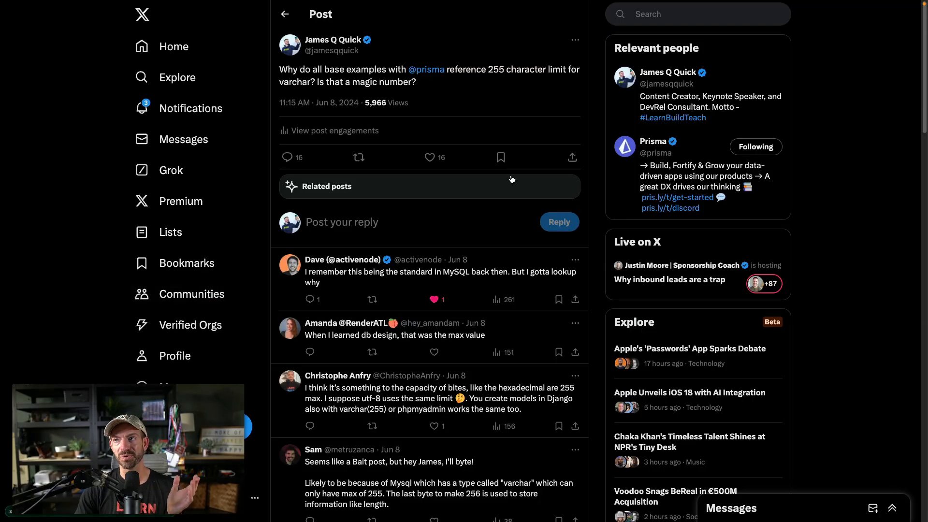
- Select 255 in the post, read the replies, then switch to the TEXT vs VARCHAR article
double_click(496, 69)
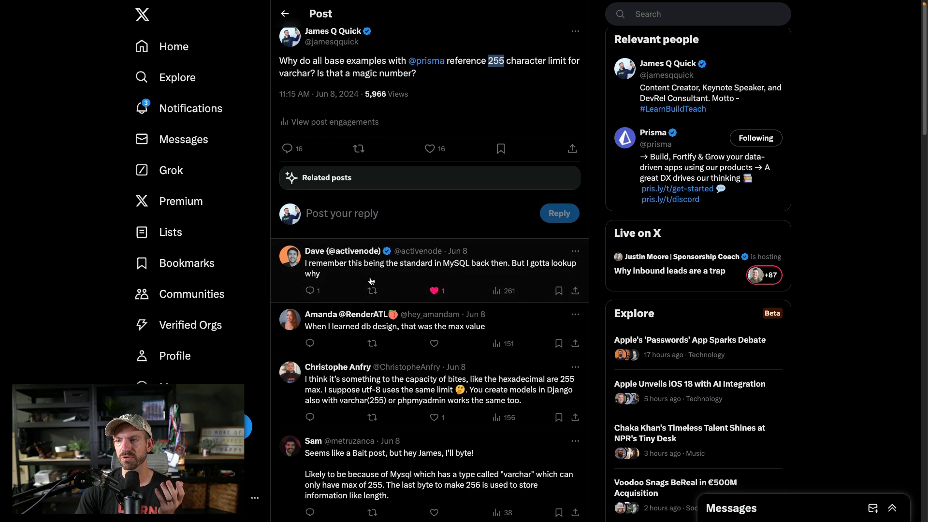
scroll("down", 3)
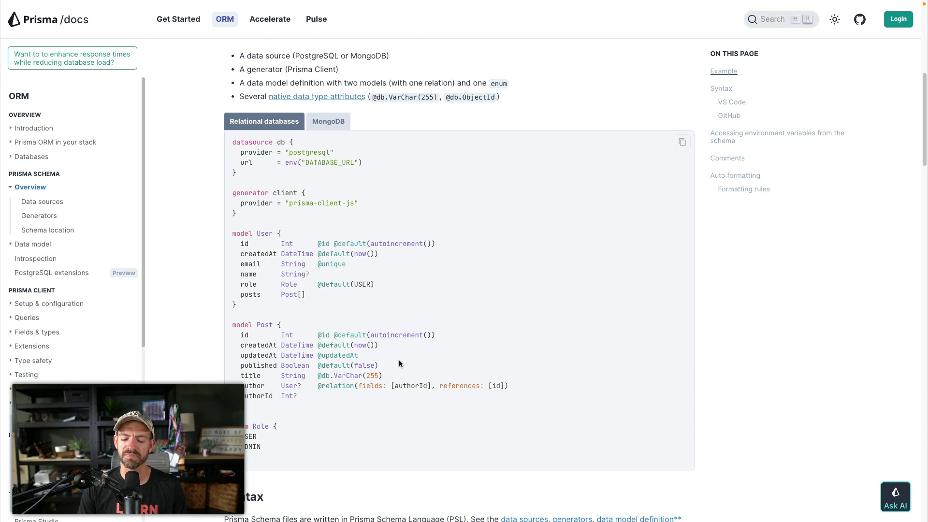
key("Cmd+Tab")
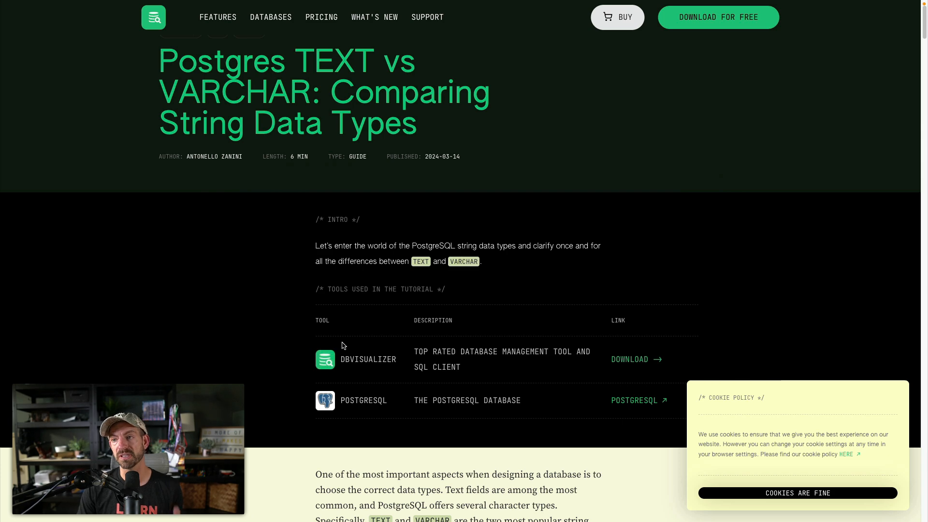
mouse_move(327, 85)
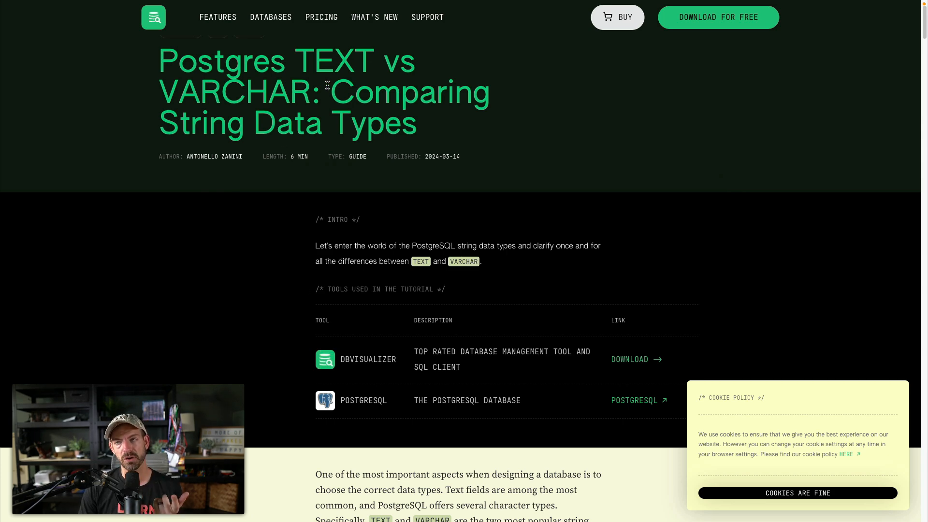
scroll("down", 3)
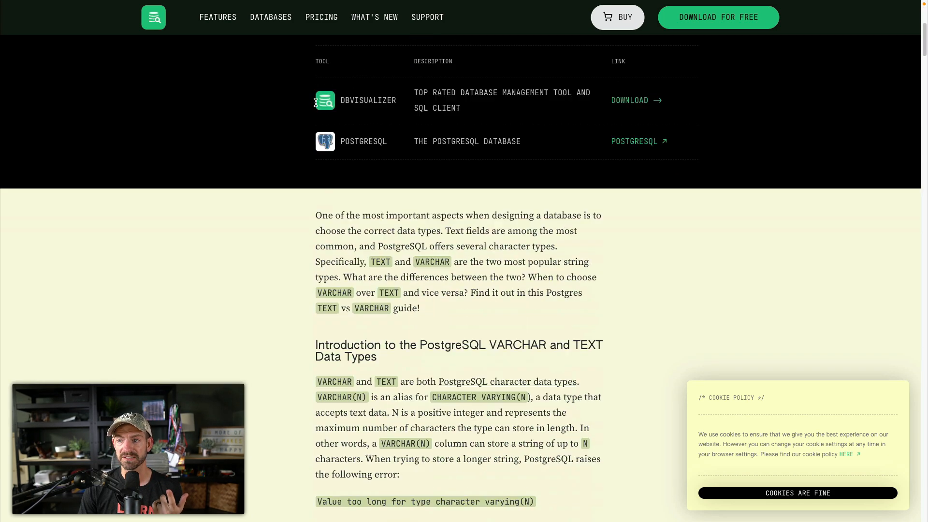
scroll("down", 3)
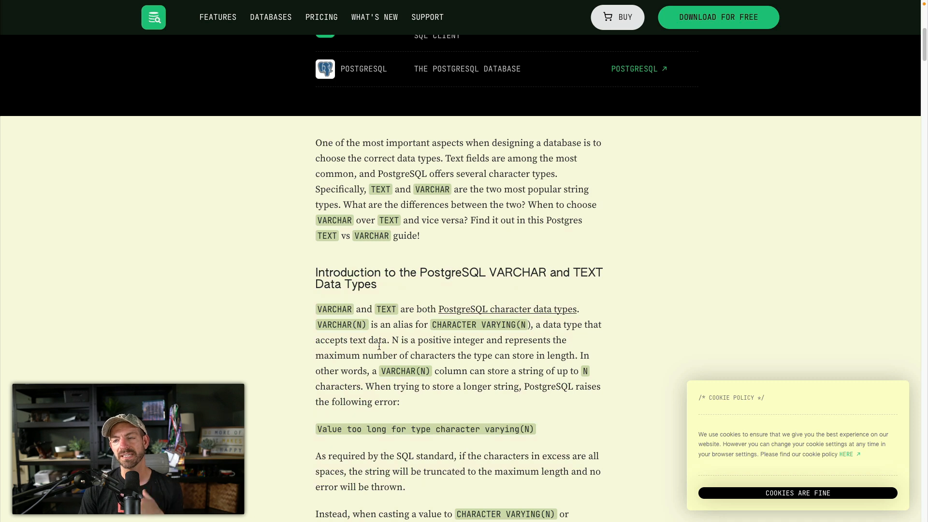
double_click(394, 340)
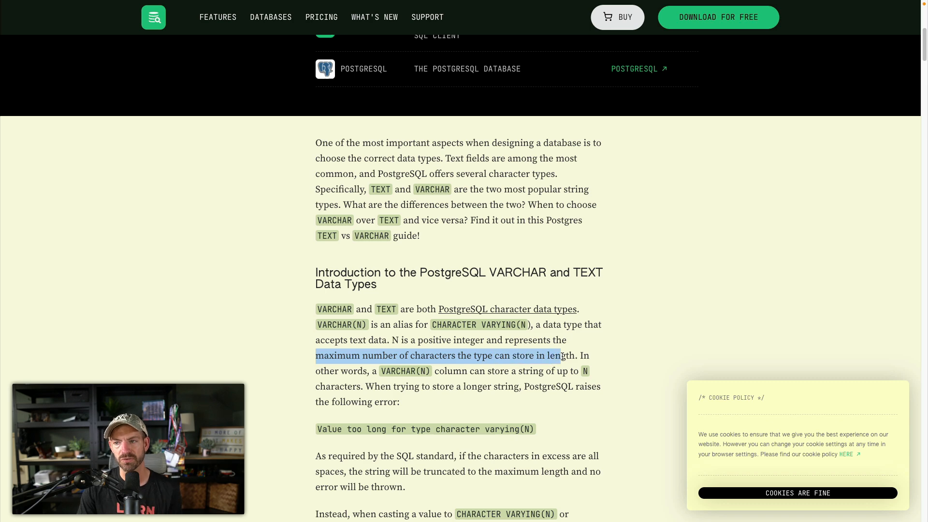
scroll("down", 3)
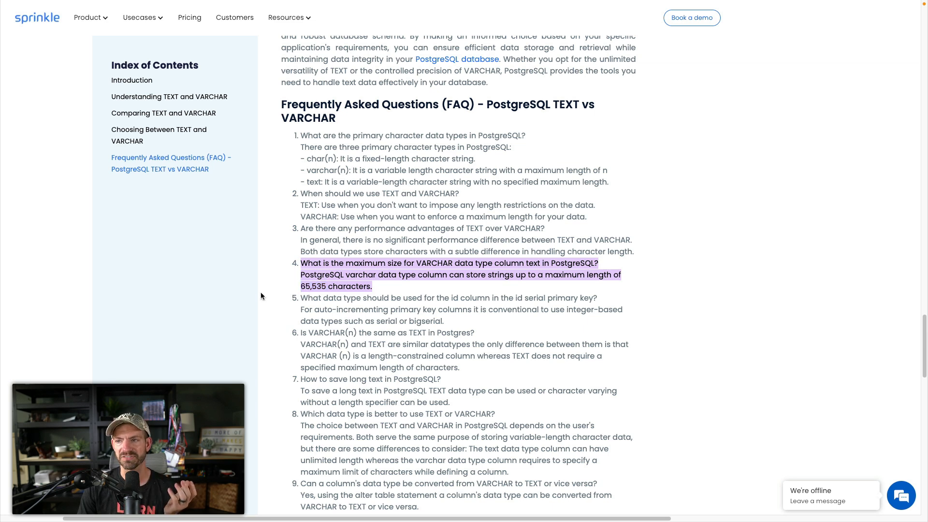
mouse_move(291, 276)
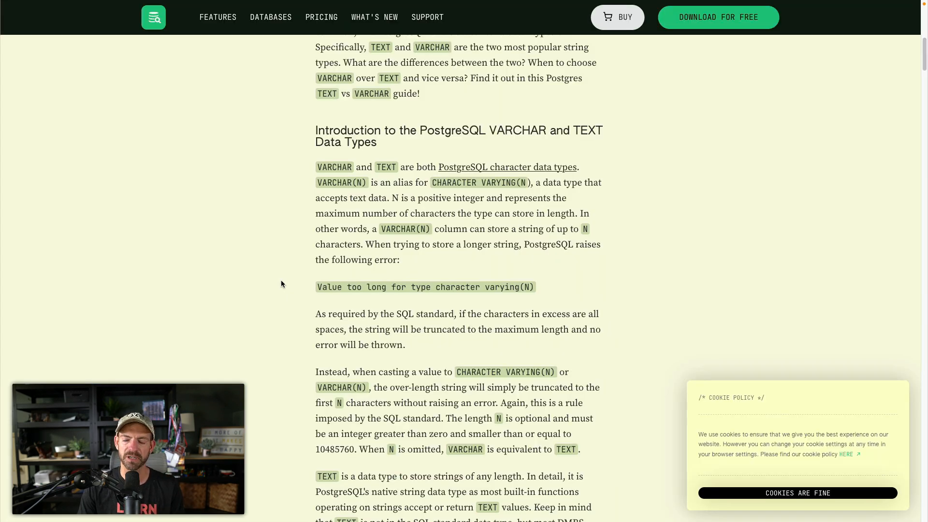
- Highlight the sentence saying TEXT stores strings of any length and read further down
scroll("down", 3)
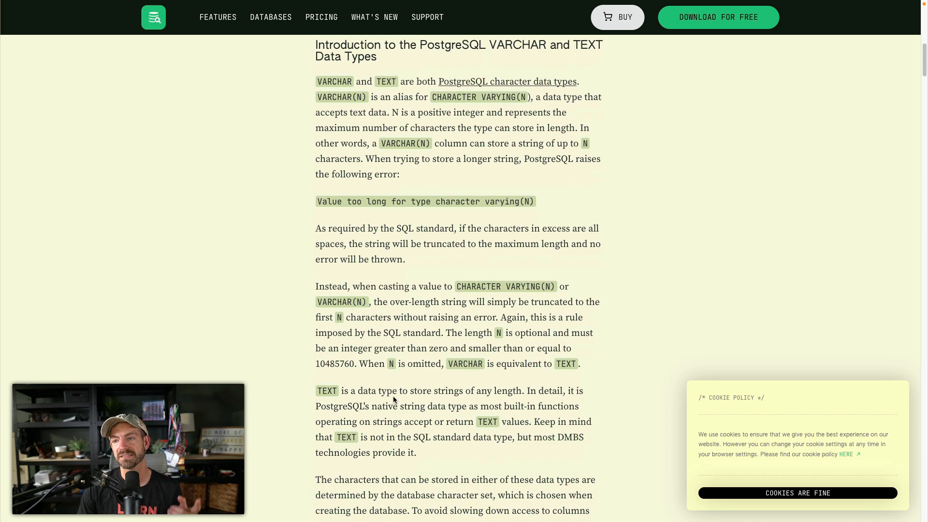
left_click_drag(314, 391, 473, 391)
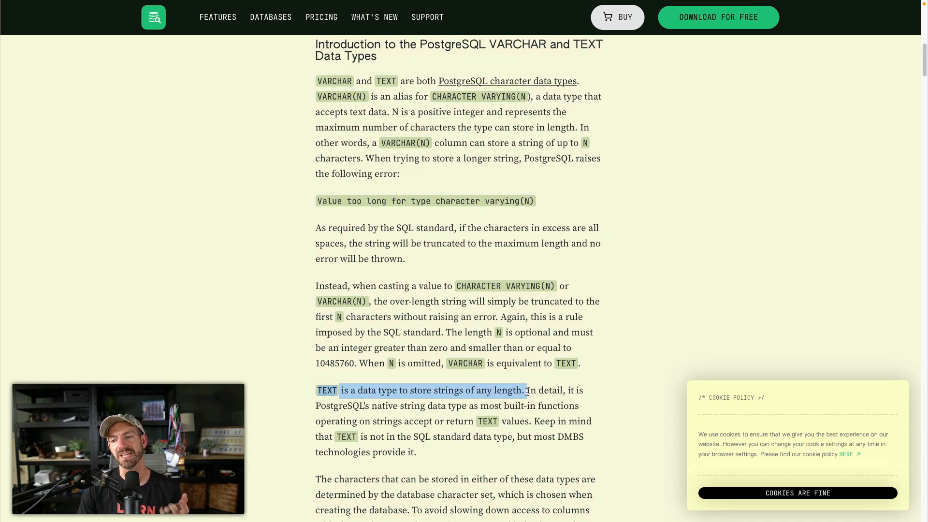
scroll("down", 3)
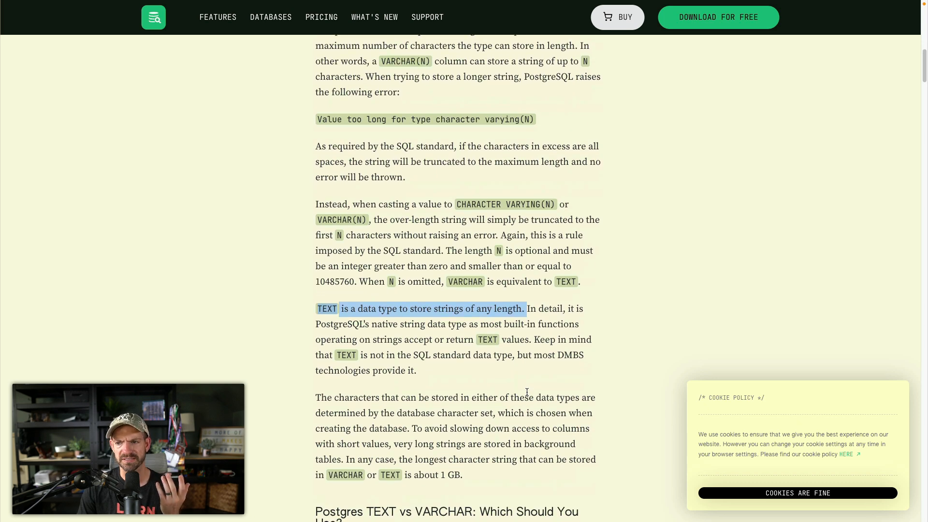
scroll("down", 3)
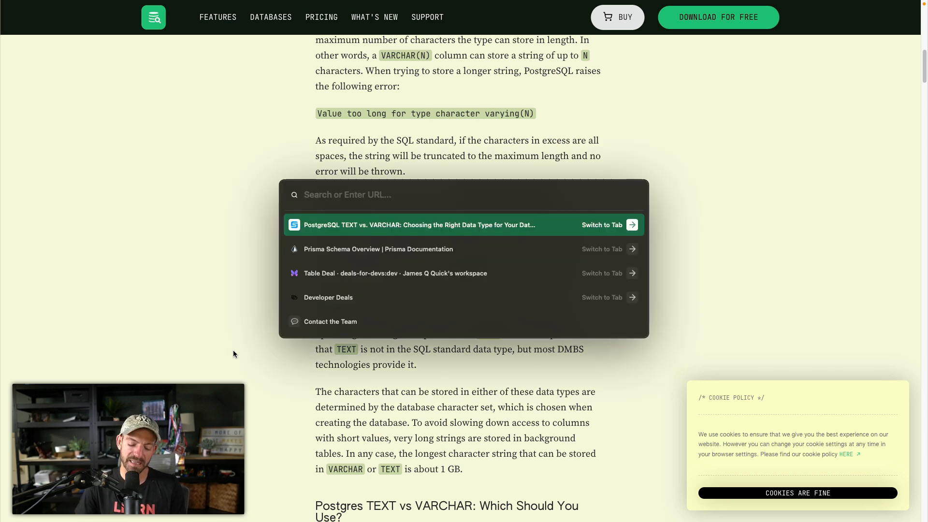
- Search tabs for 'prisma' to reach the Google results for prisma postgres types
type("prisma postgres types")
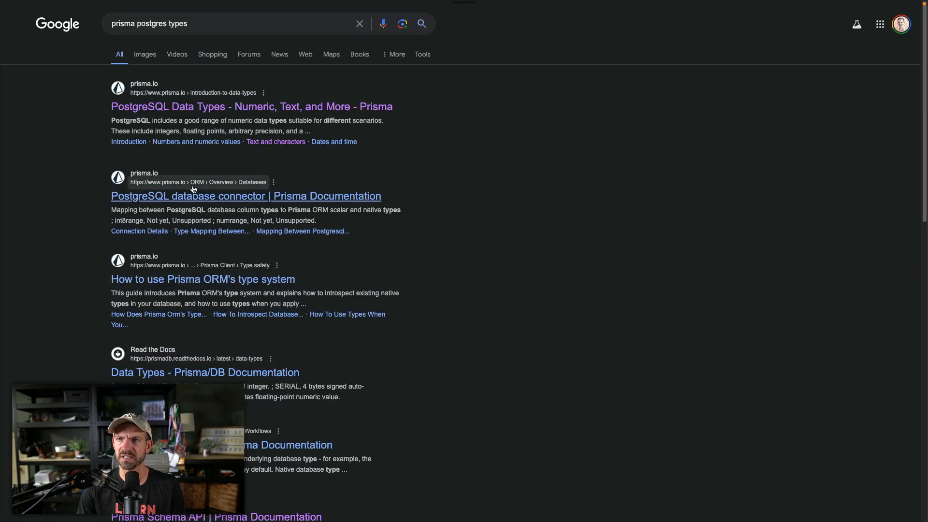
- Open the Prisma PostgreSQL Data Types guide and reach its char, varchar and text section
left_click(251, 106)
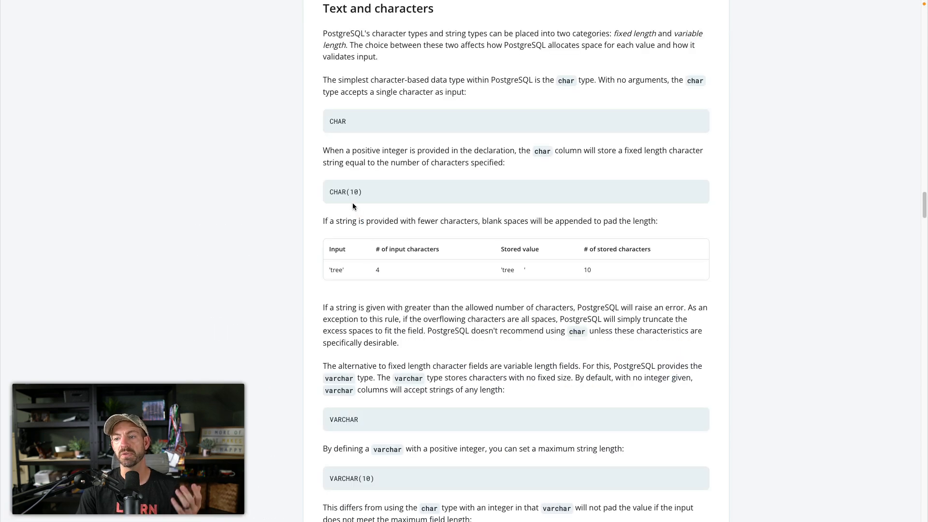
scroll("down", 3)
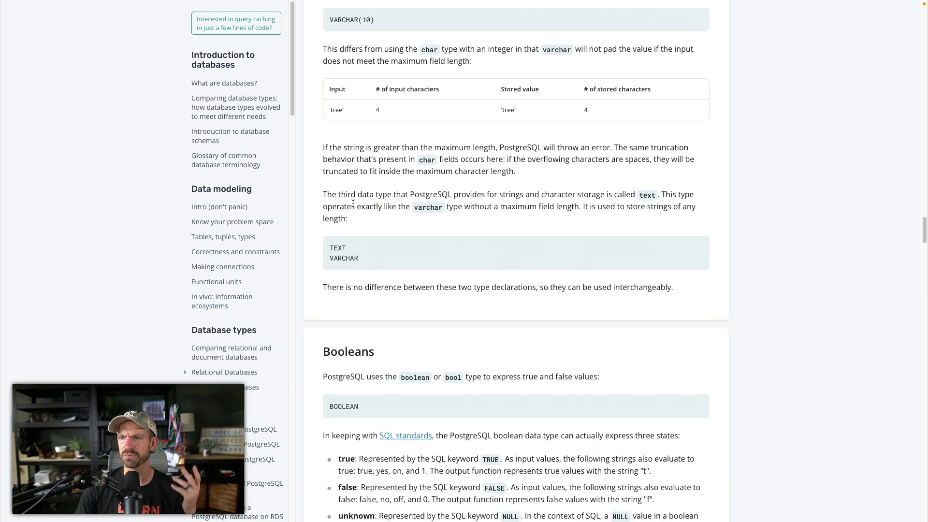
scroll("down", 3)
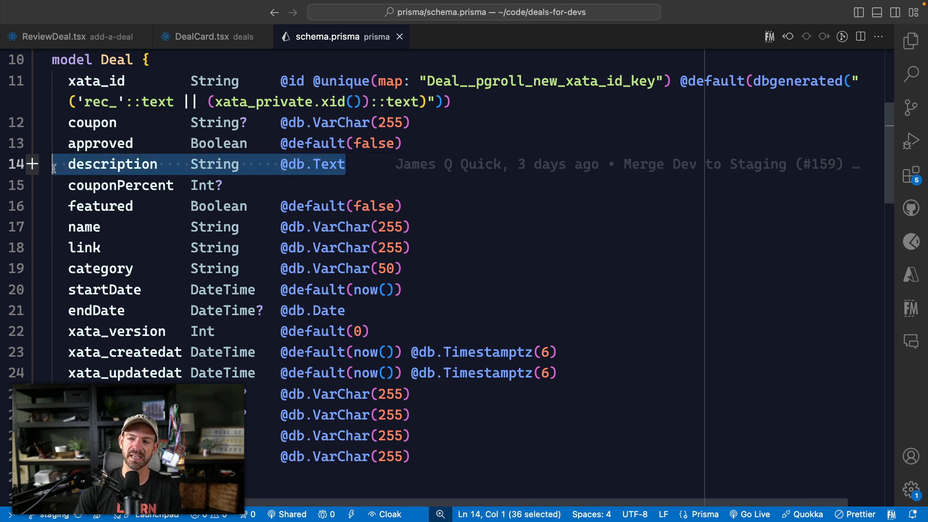
mouse_move(298, 207)
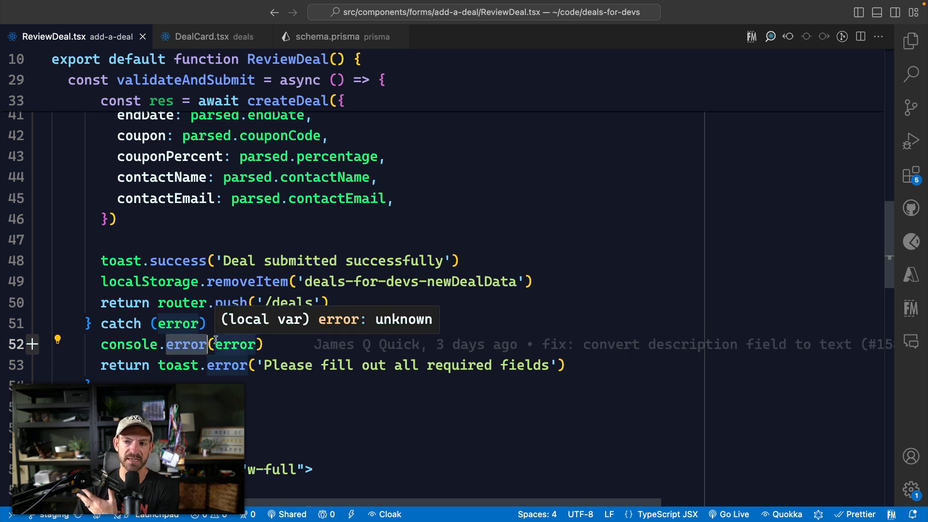
mouse_move(208, 365)
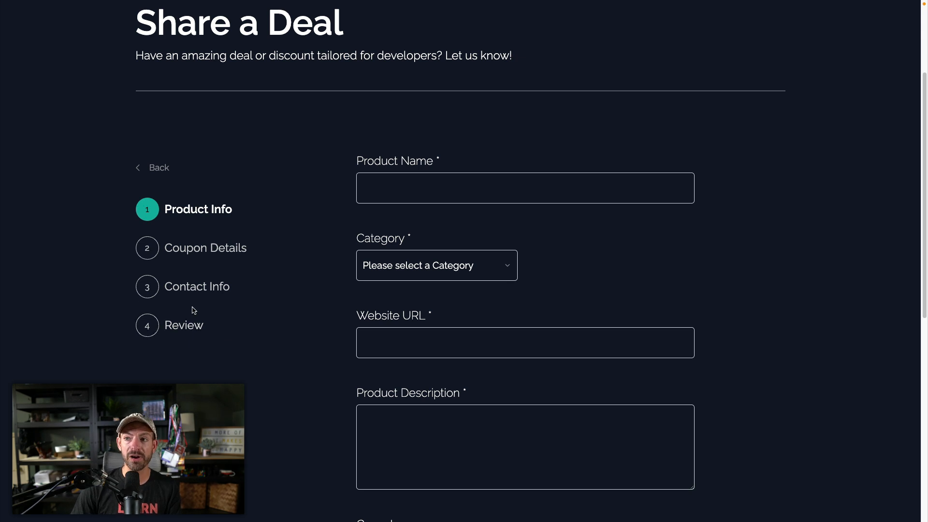
mouse_move(242, 257)
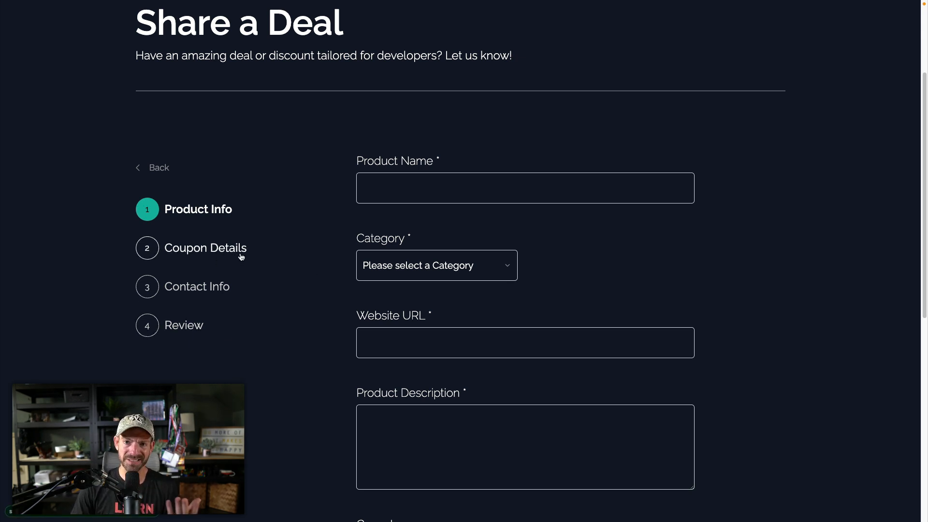
mouse_move(174, 342)
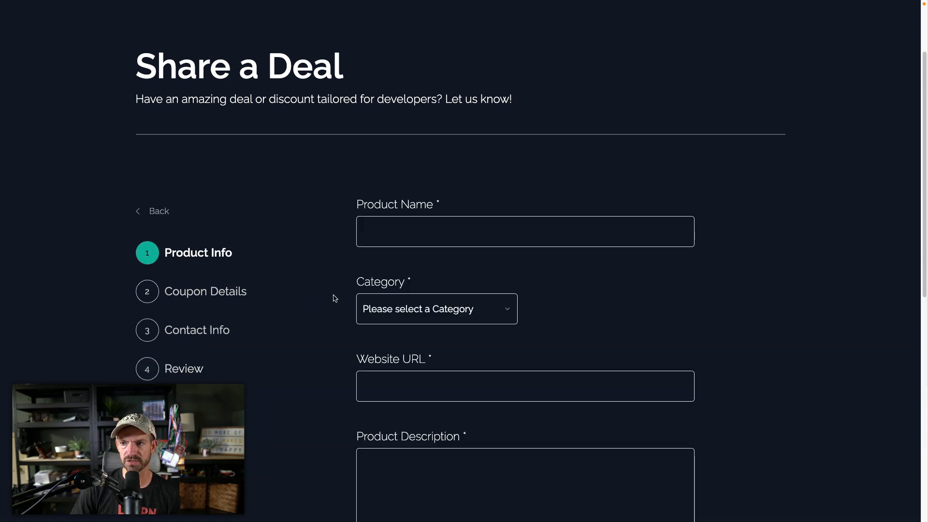
- Scroll the Share a Deal Product Info step slightly to reveal the Cover Image field
scroll("down", 3)
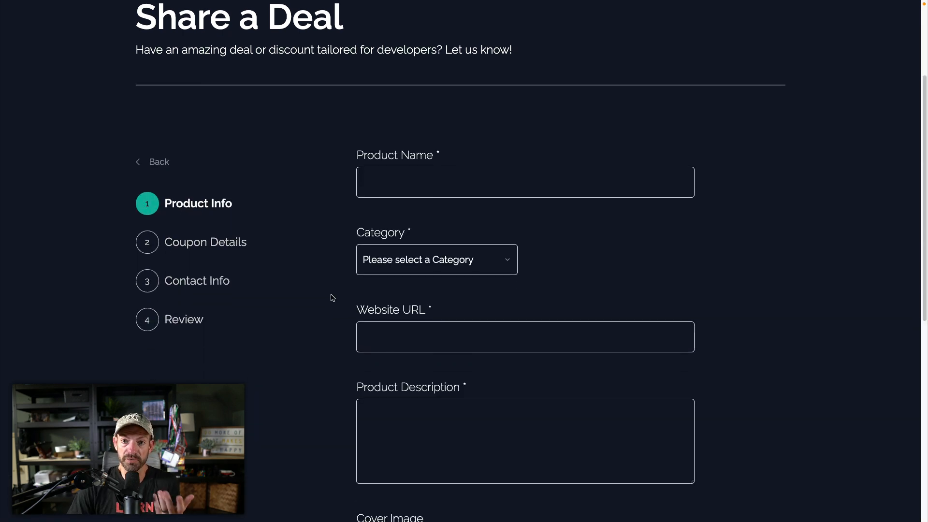
mouse_move(328, 303)
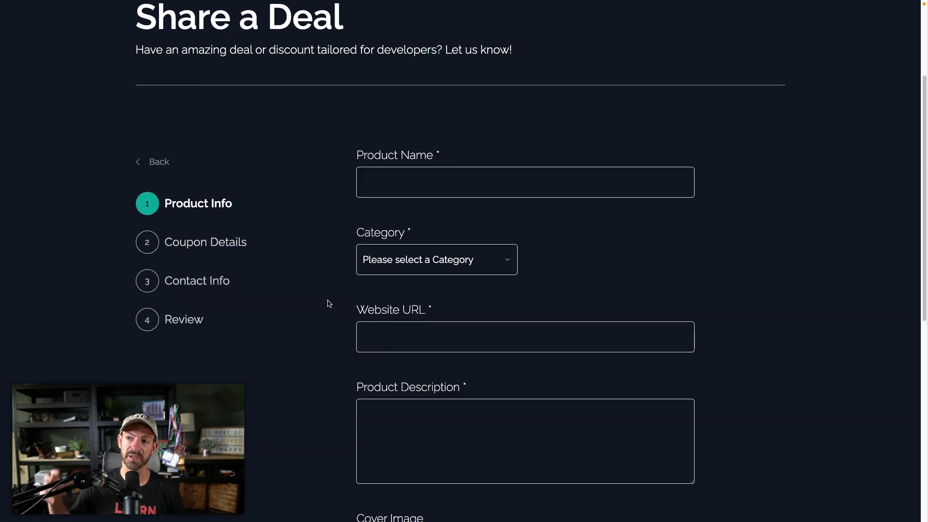